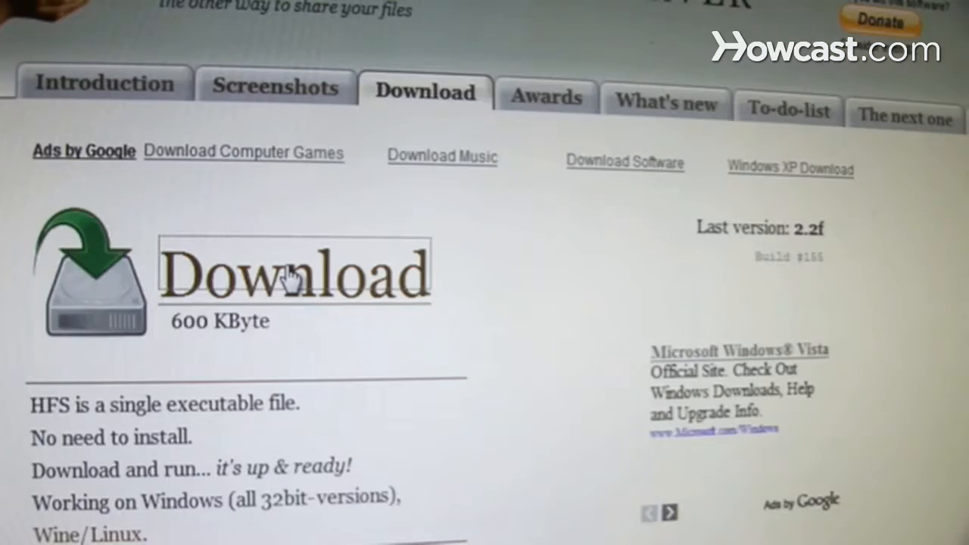
Download the HFS program file from the rejetto HFS page.
left_click(294, 272)
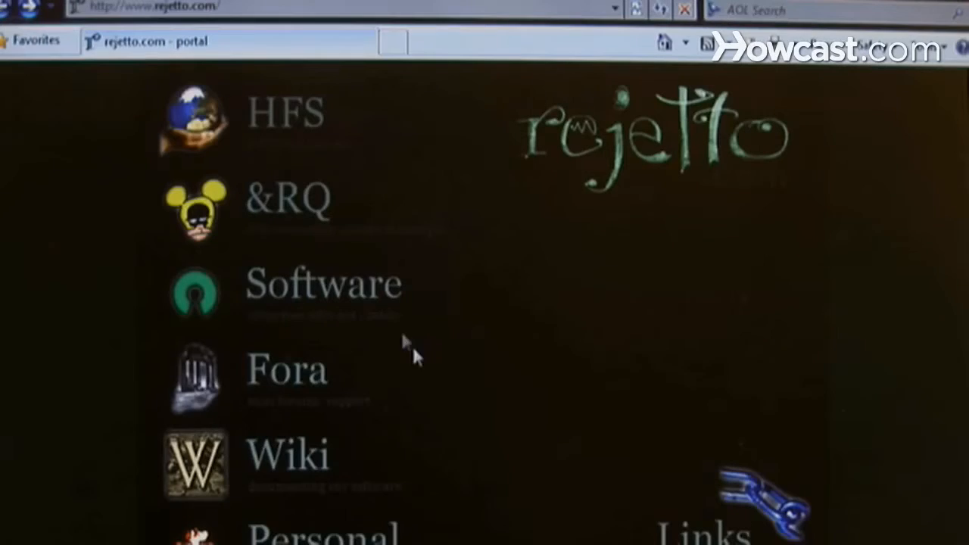
left_click(284, 112)
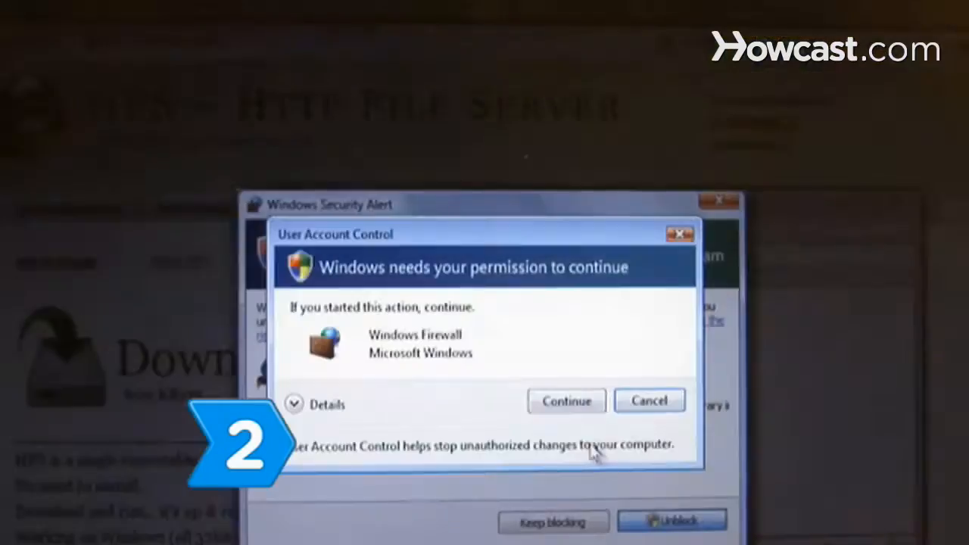
Allow the firewall change and switch the HFS server from OFF to ON.
left_click(566, 399)
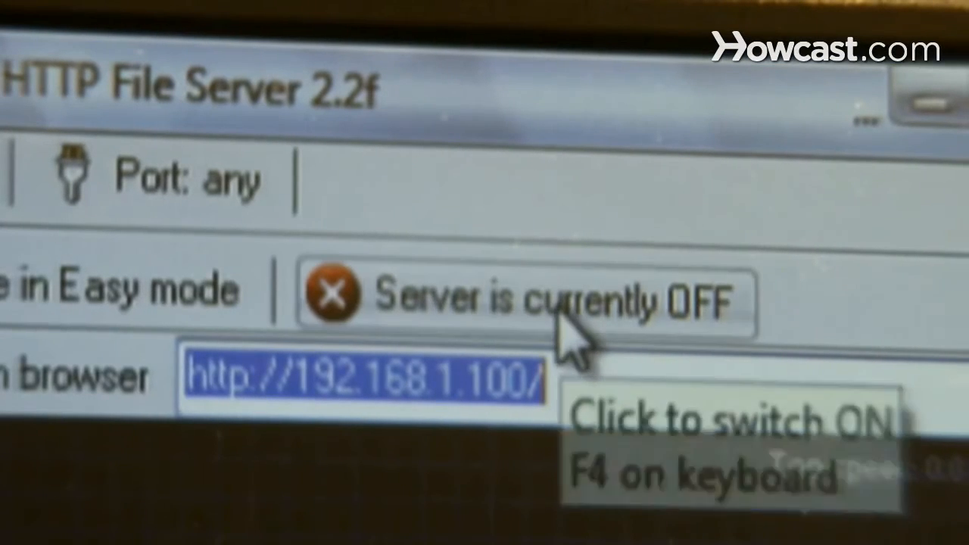
left_click(530, 299)
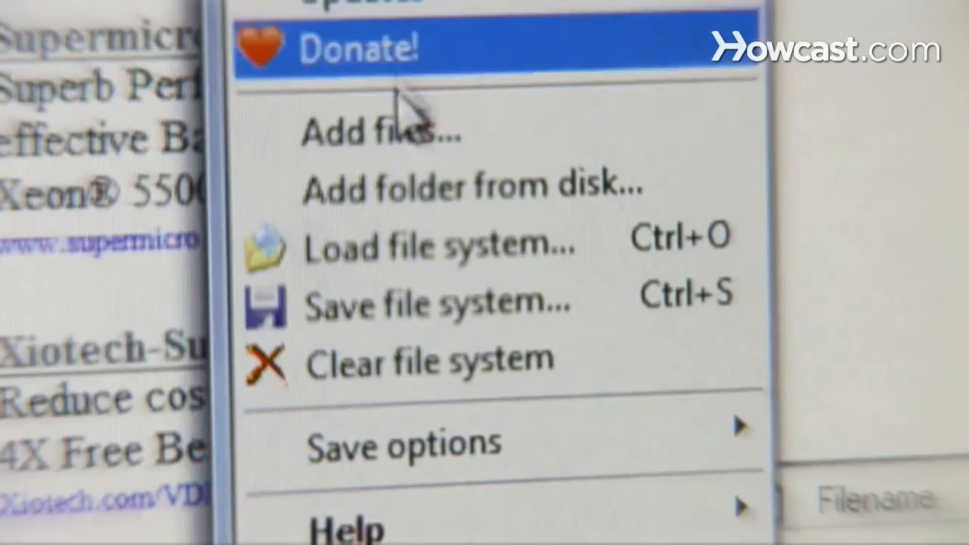
Add folders from disk to the HFS virtual file system to share them.
left_click(435, 302)
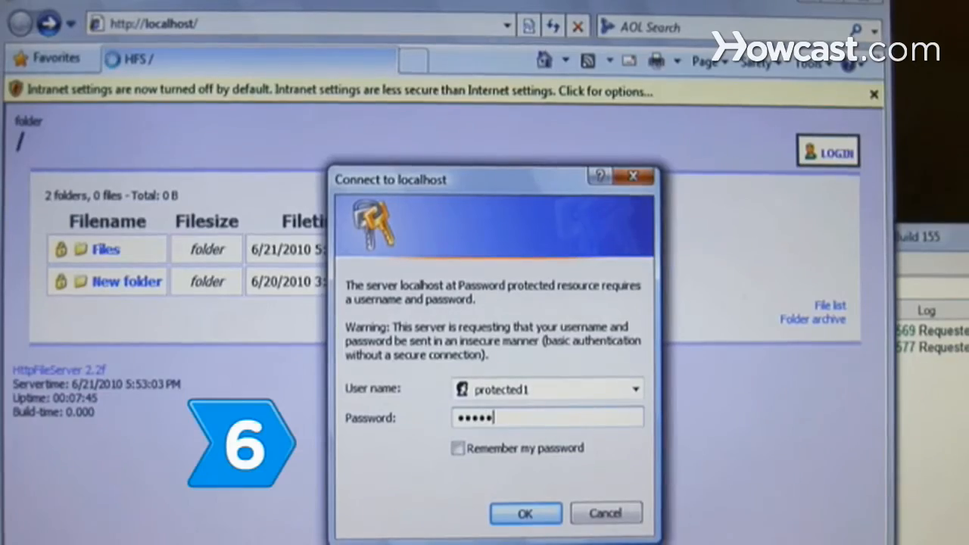
Log in to localhost as protected1 with its password to unlock the Files folder.
type("•••")
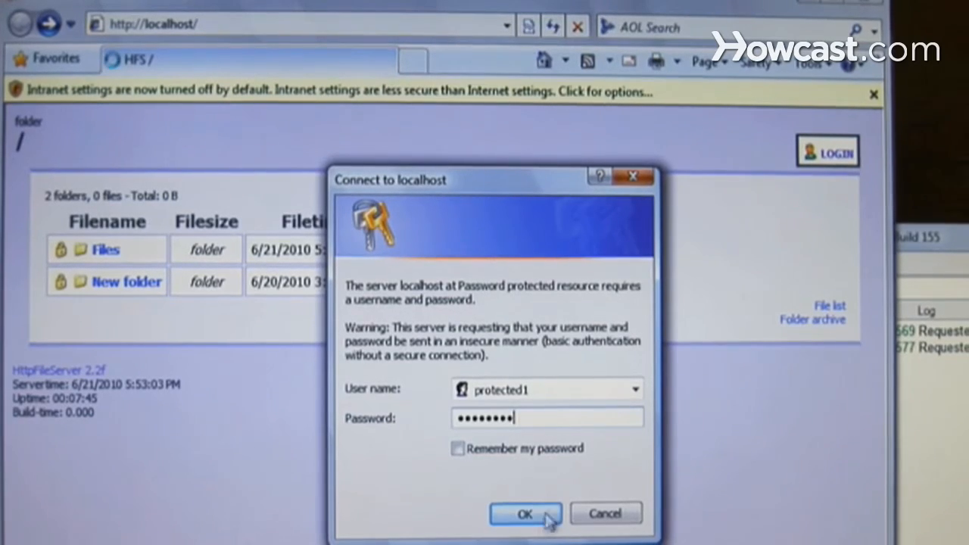
left_click(523, 513)
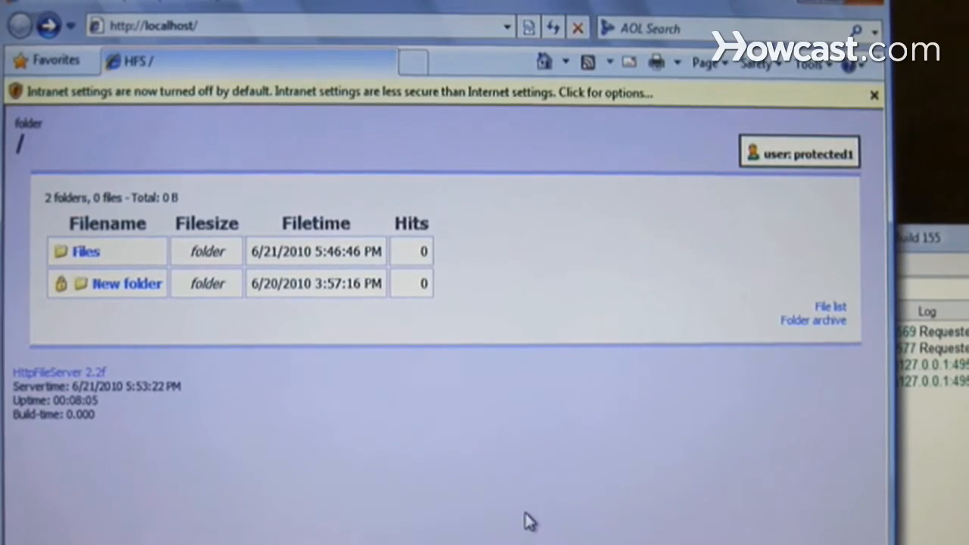
mouse_move(103, 271)
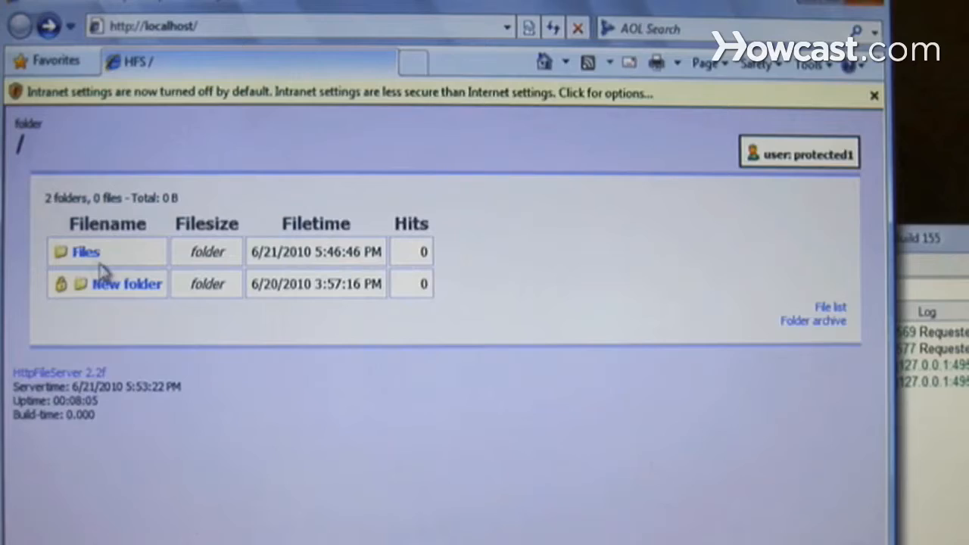